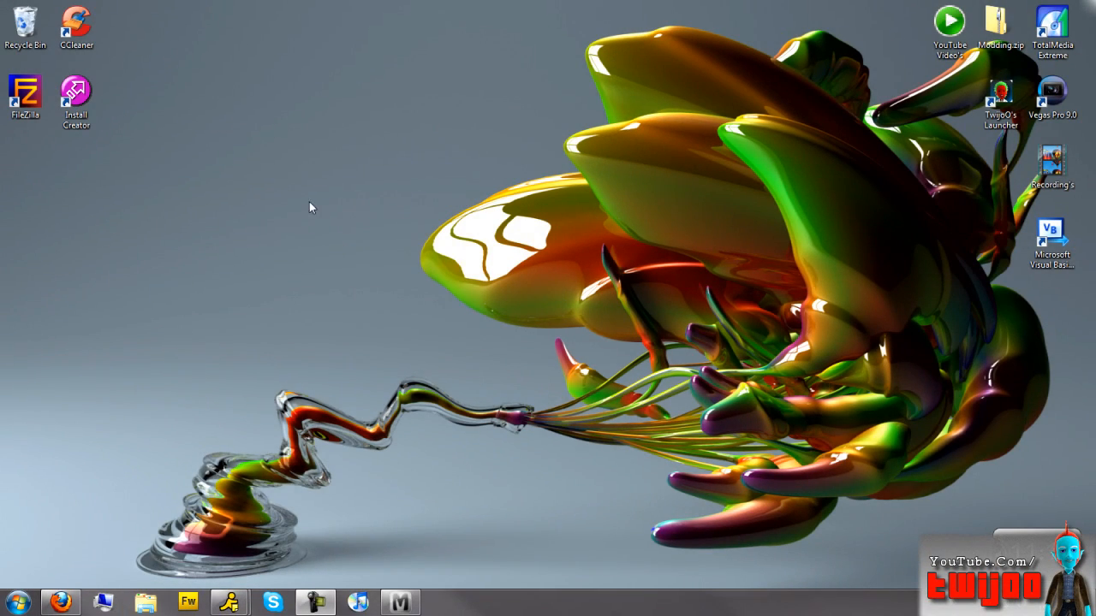
mouse_move(253, 205)
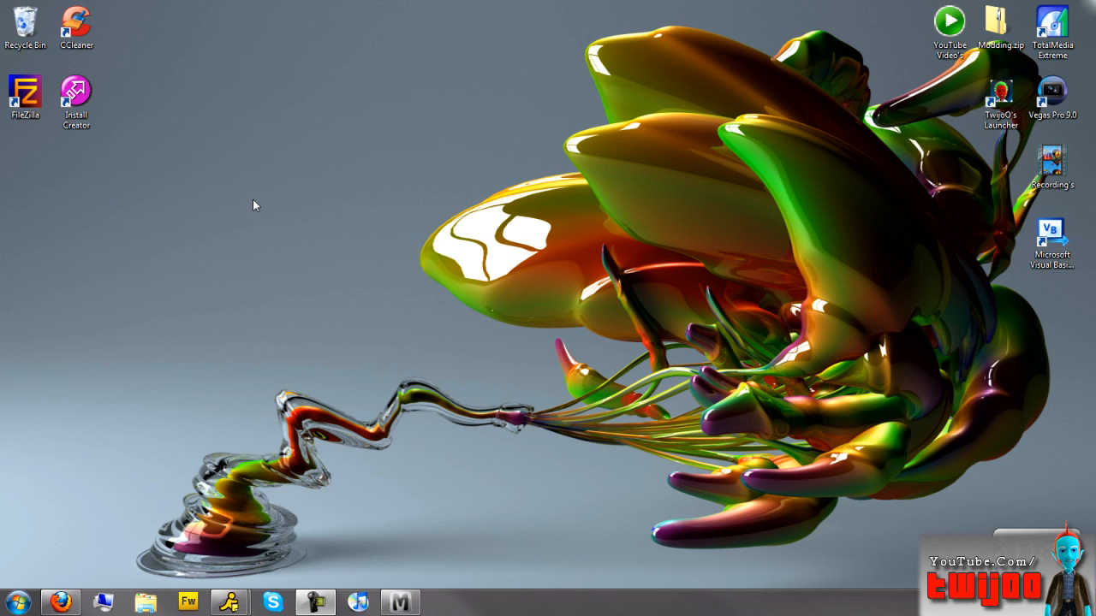
Launch TwijoO's Launcher from its desktop shortcut and move its window to the right.
click(62, 603)
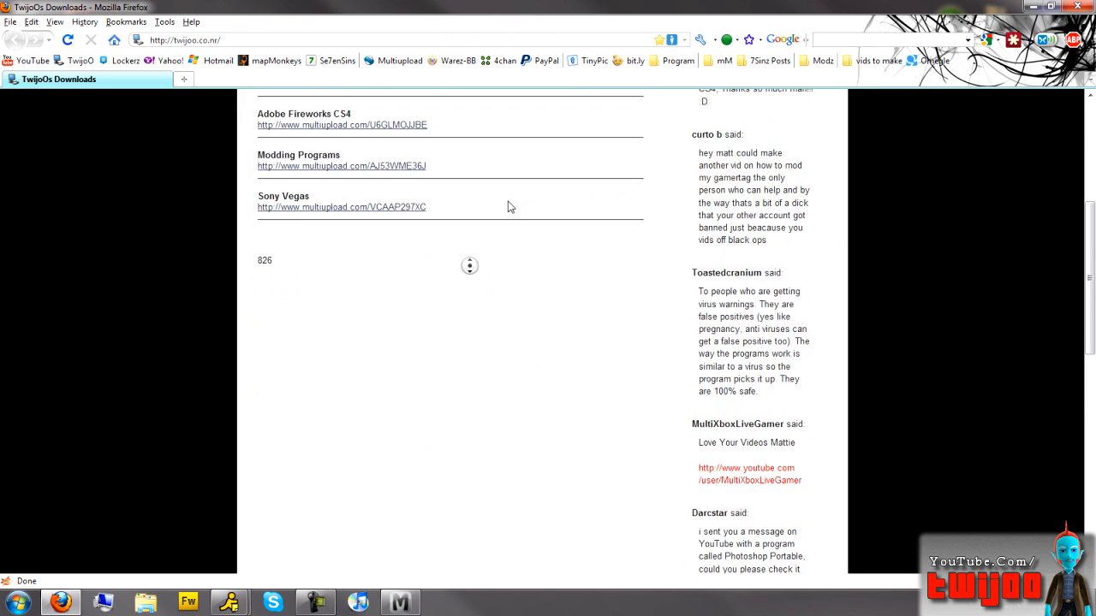
scroll(up, 3)
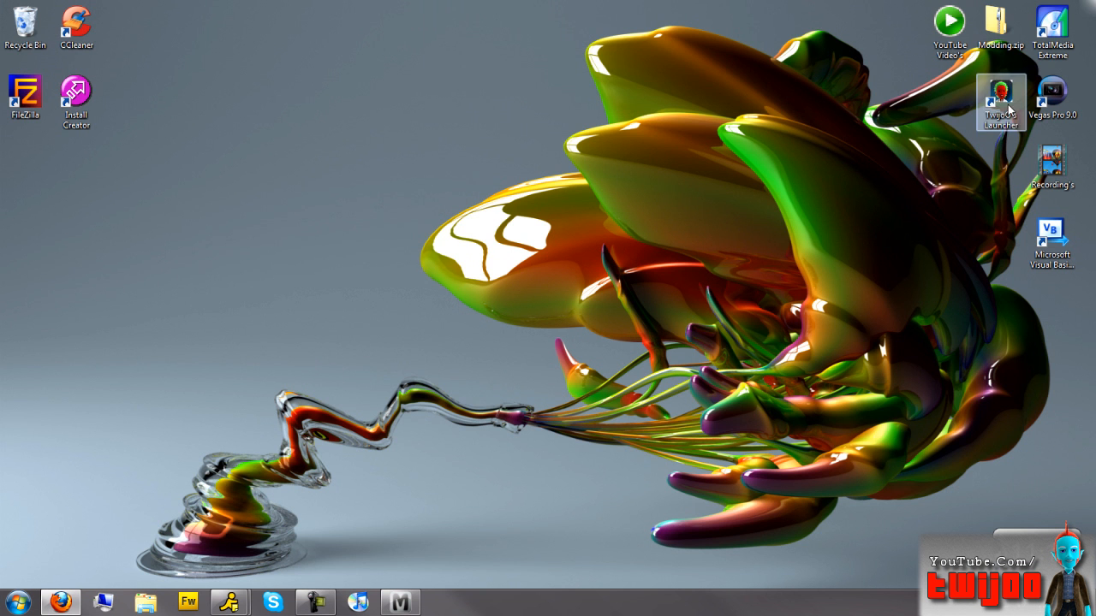
drag(1000, 101, 692, 171)
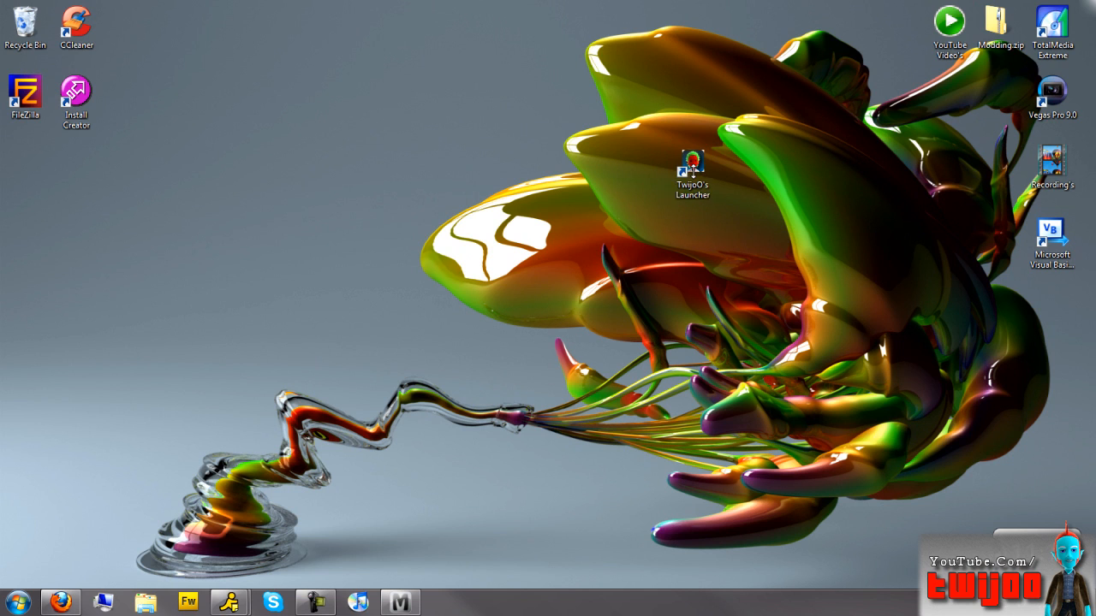
double_click(692, 162)
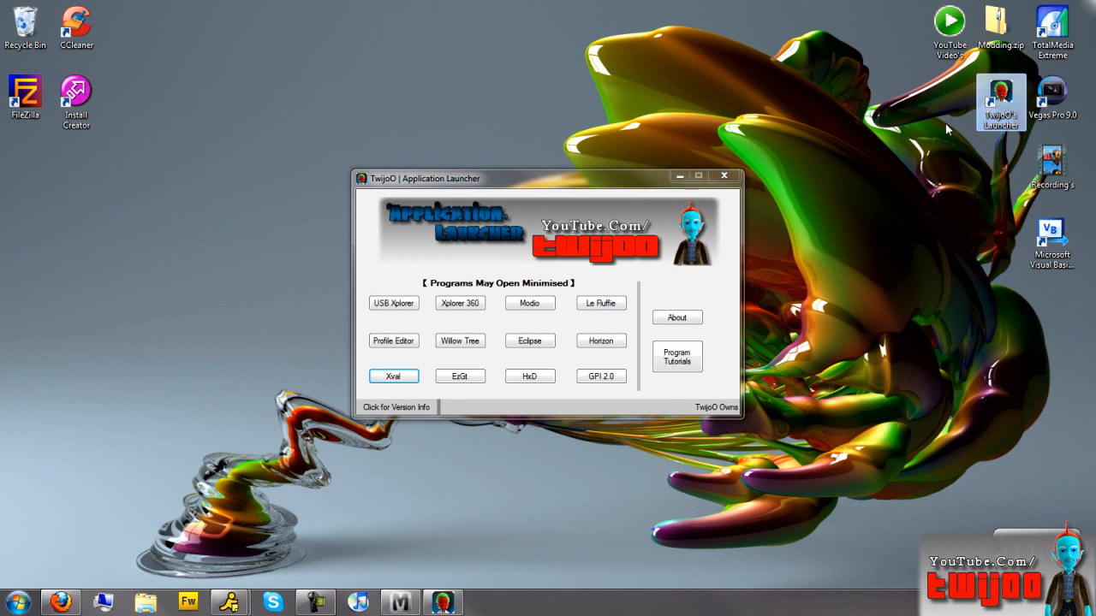
drag(539, 176, 745, 170)
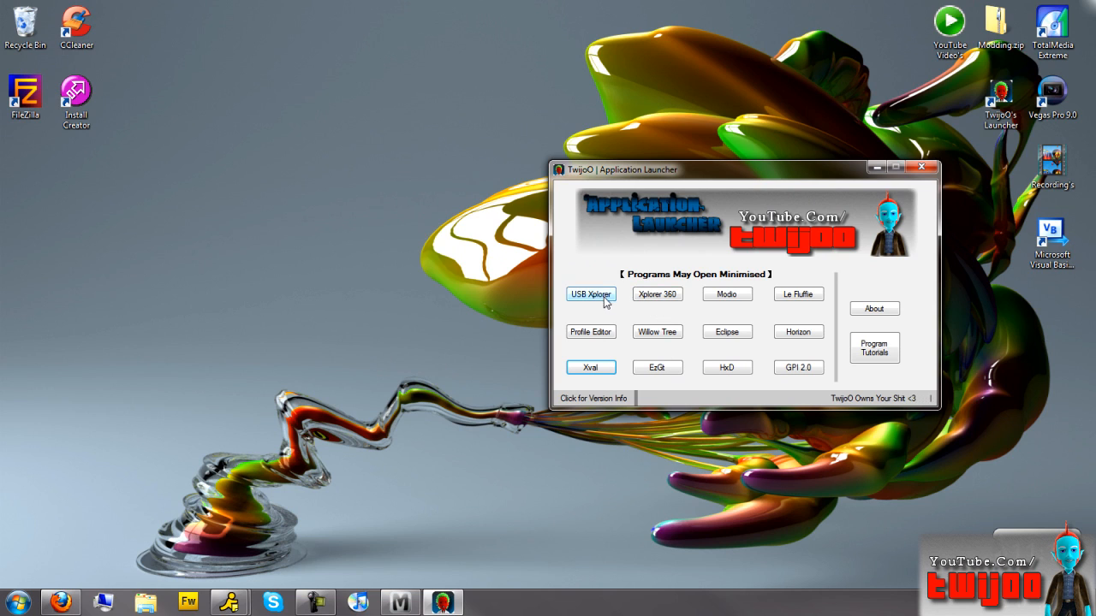
click(590, 294)
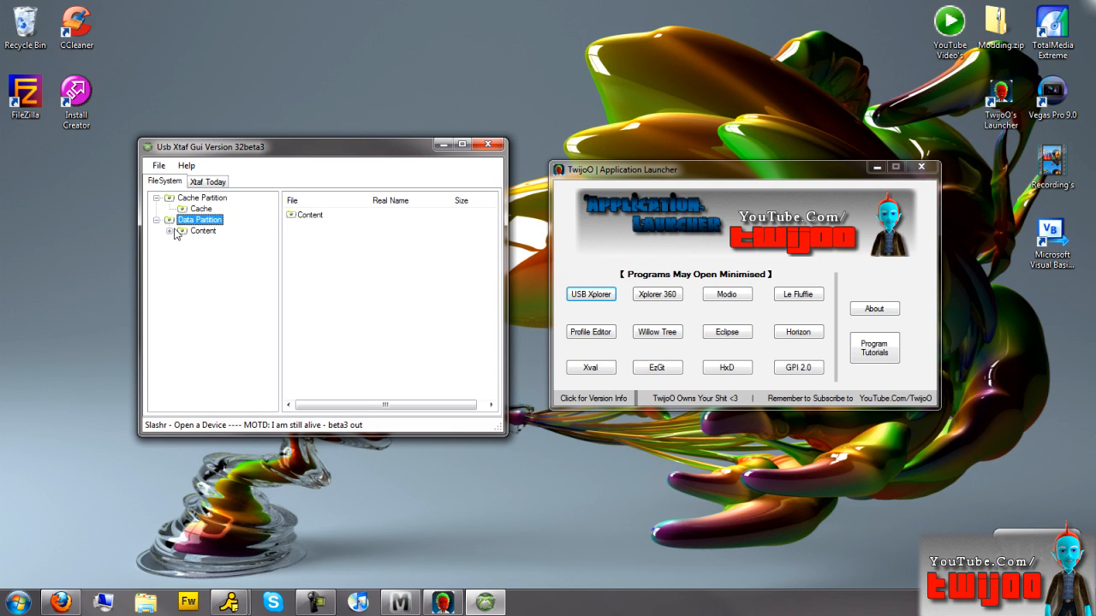
click(171, 230)
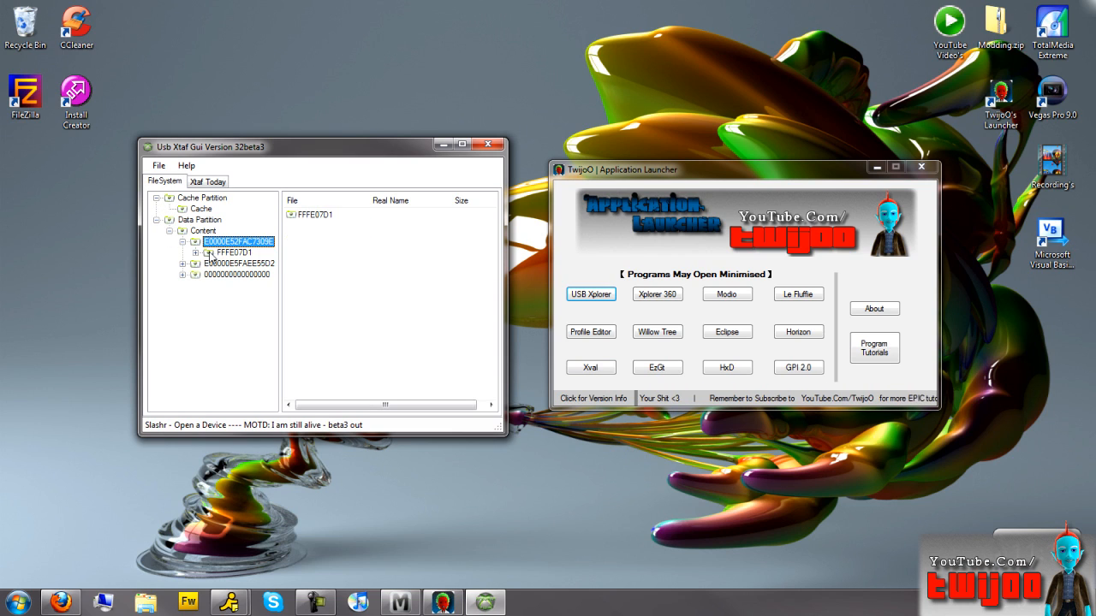
click(199, 251)
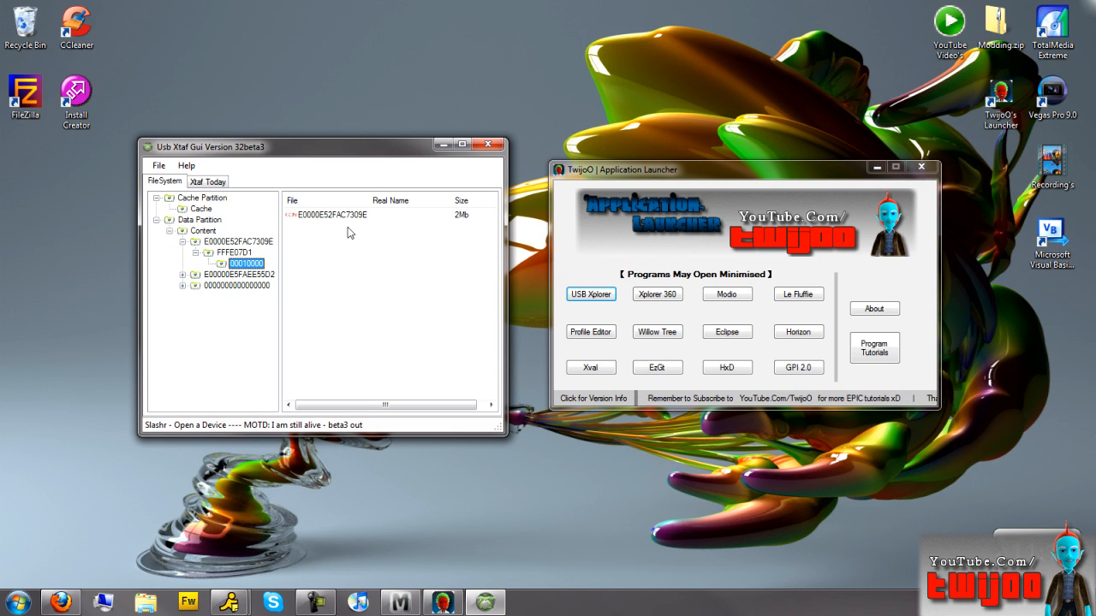
click(331, 214)
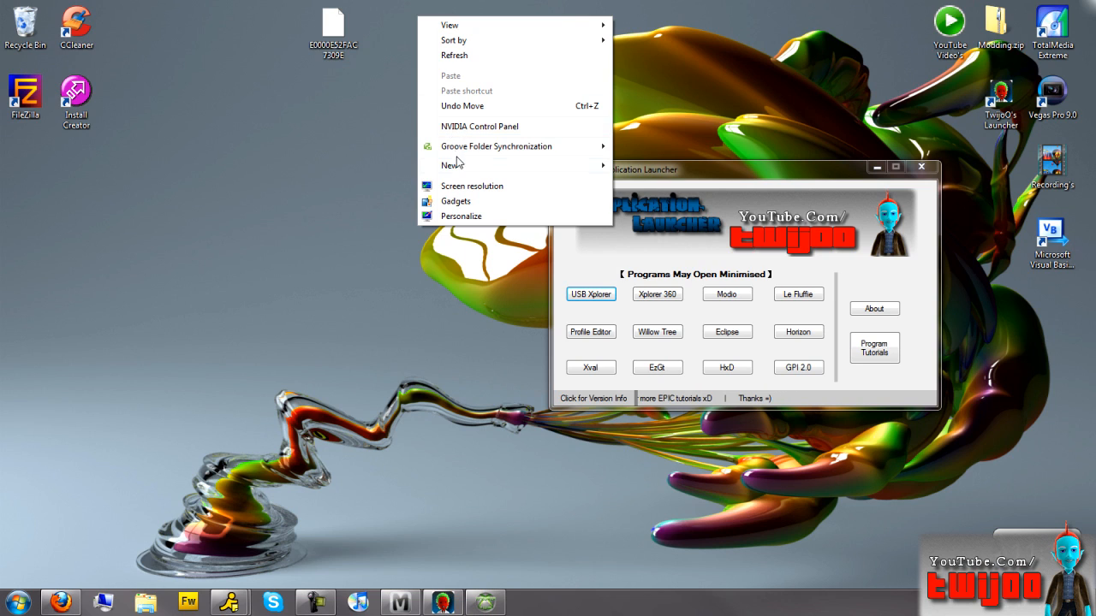
Create a backup folder on the desktop, then bring Usb Xtaf Gui back up and close it.
click(450, 165)
text(backup)
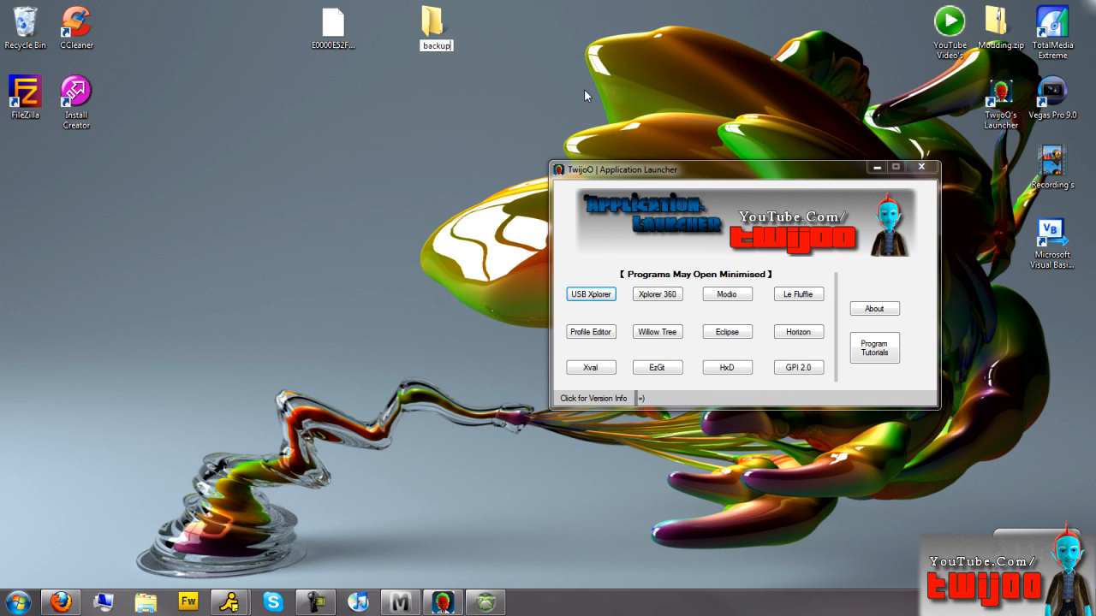
mouse_move(486, 602)
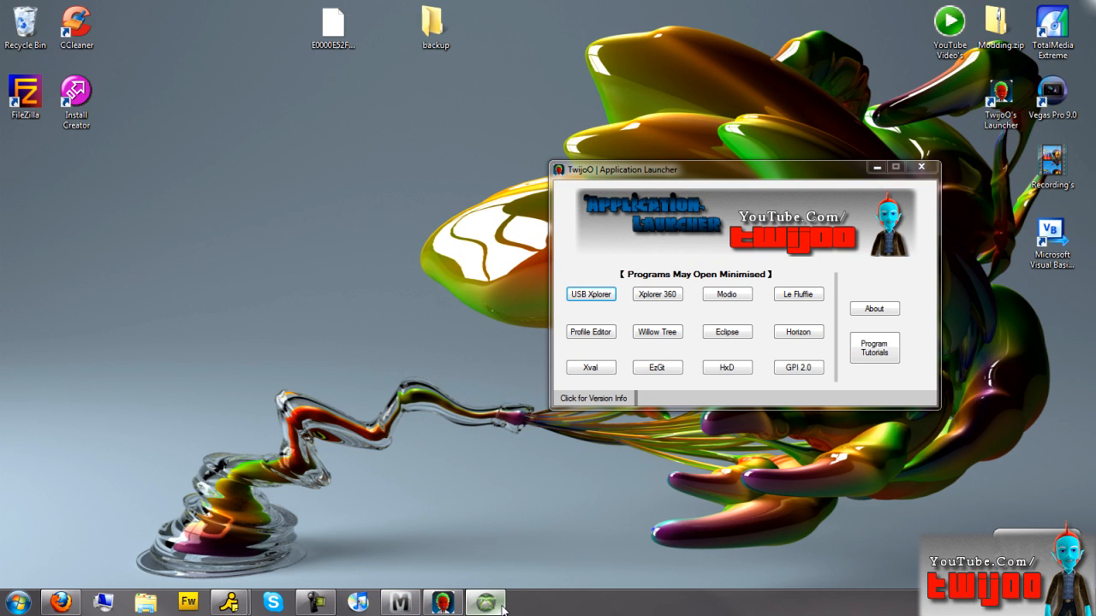
click(589, 294)
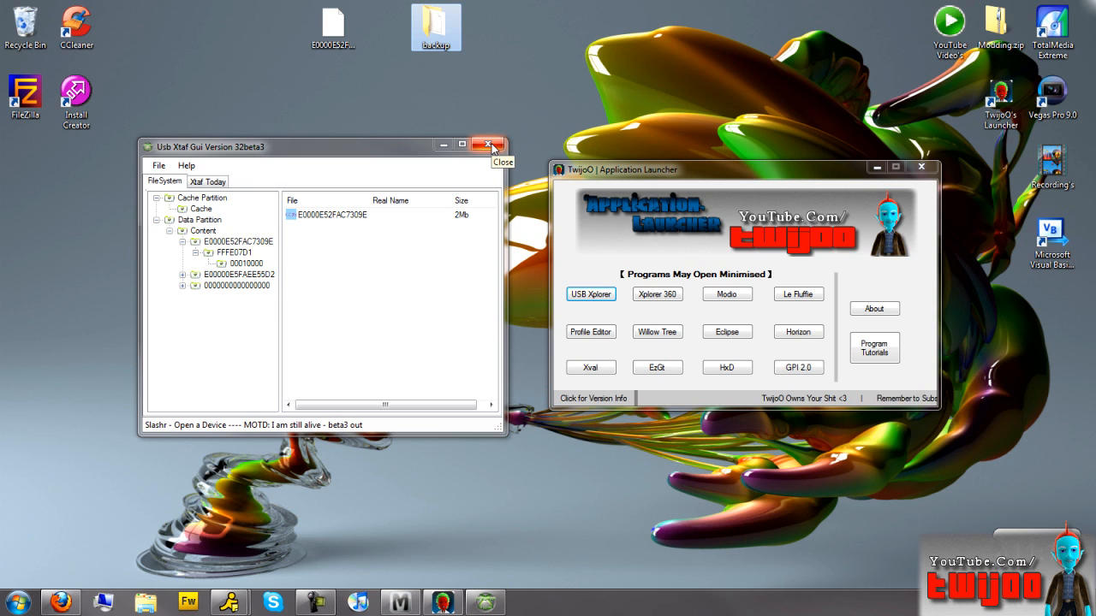
click(488, 144)
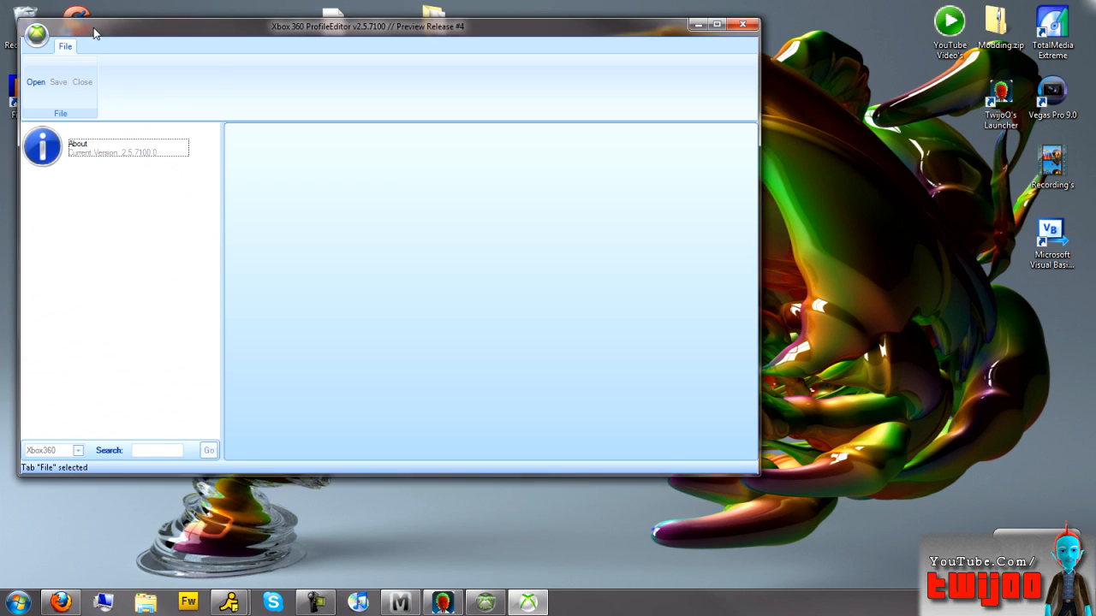
drag(368, 26, 517, 86)
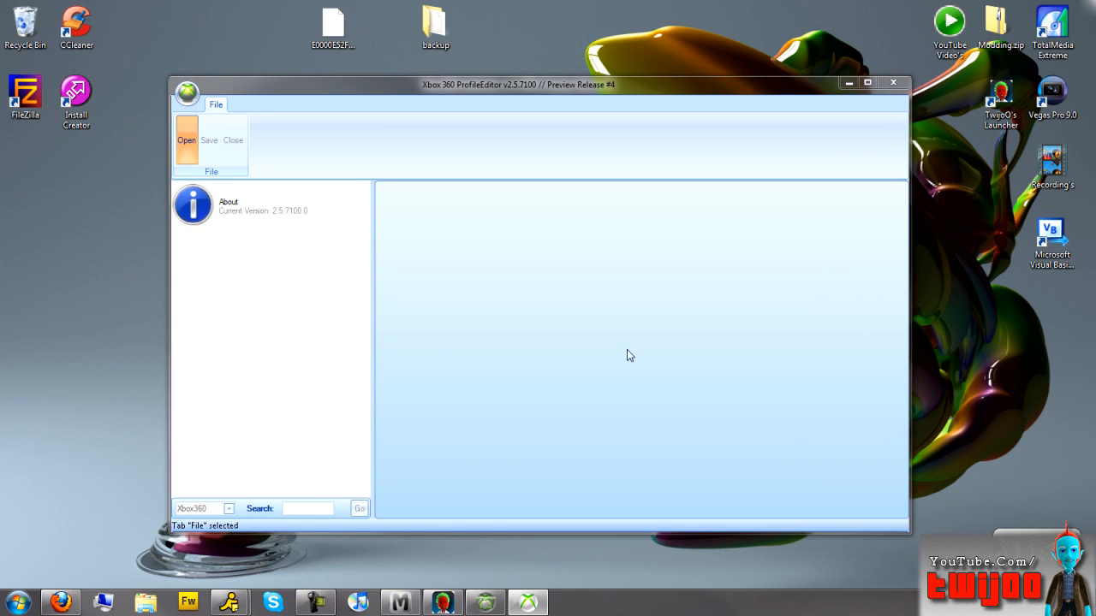
click(187, 141)
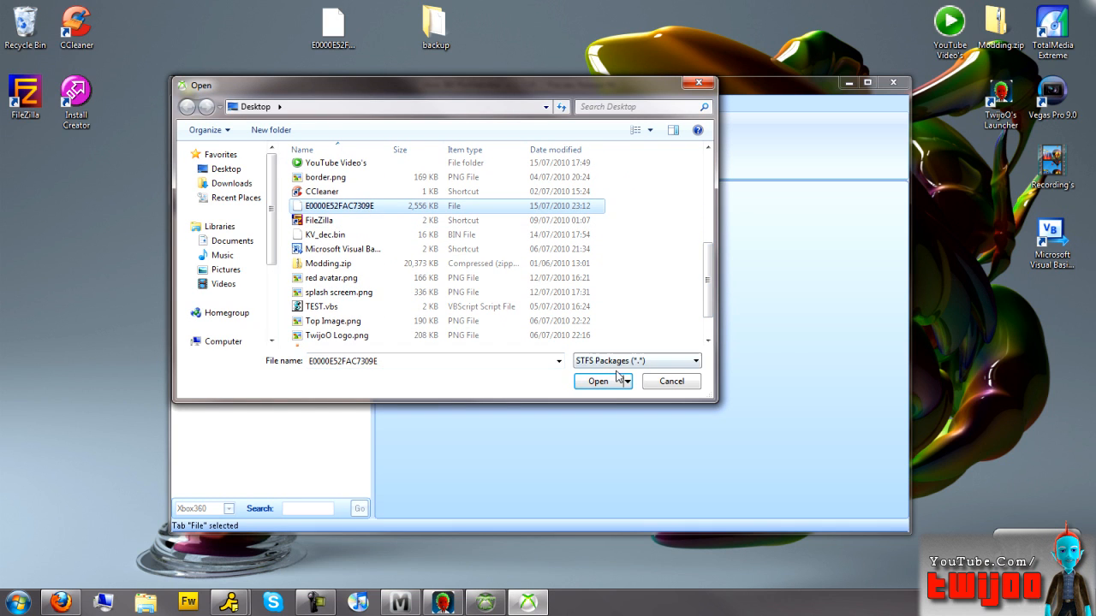
click(598, 380)
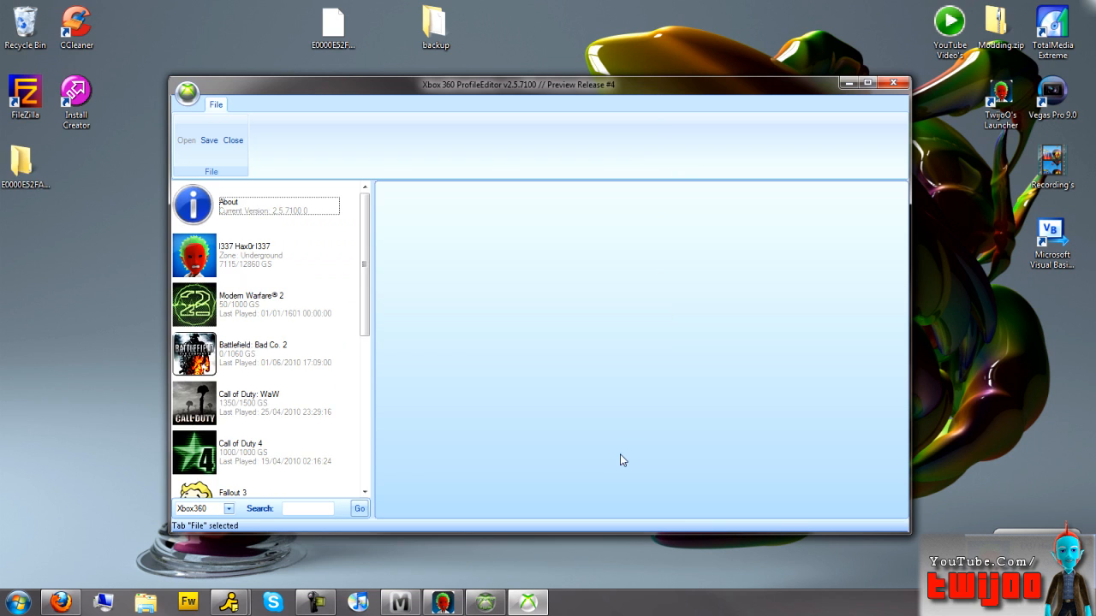
Show Modern Warfare 2's achievements and toggle Cold Shoulder offline, online, then adjust its unlock date.
click(257, 205)
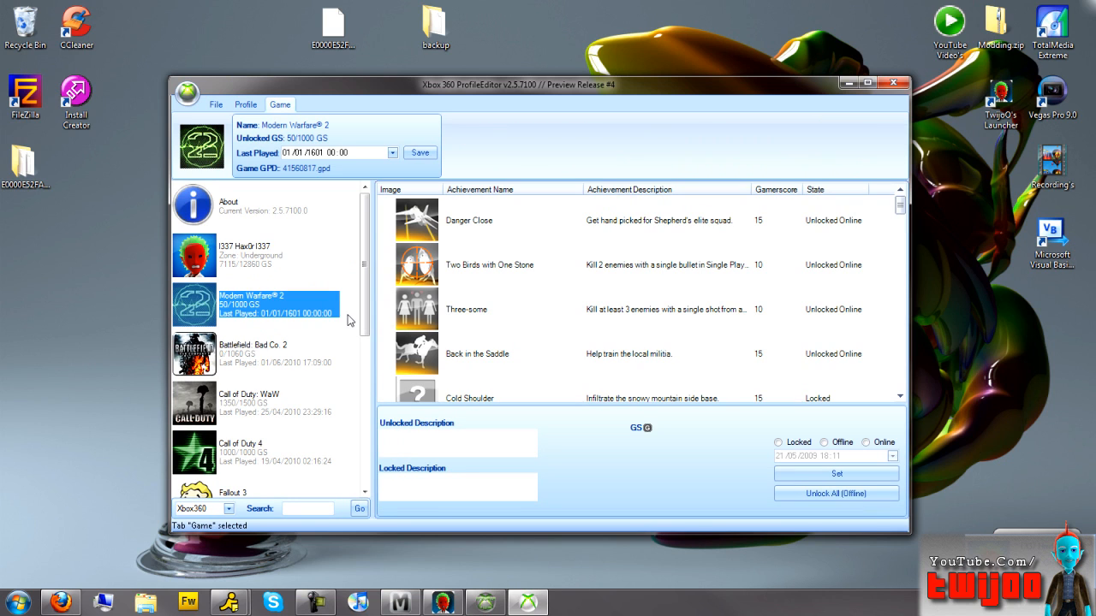
scroll(down, 3)
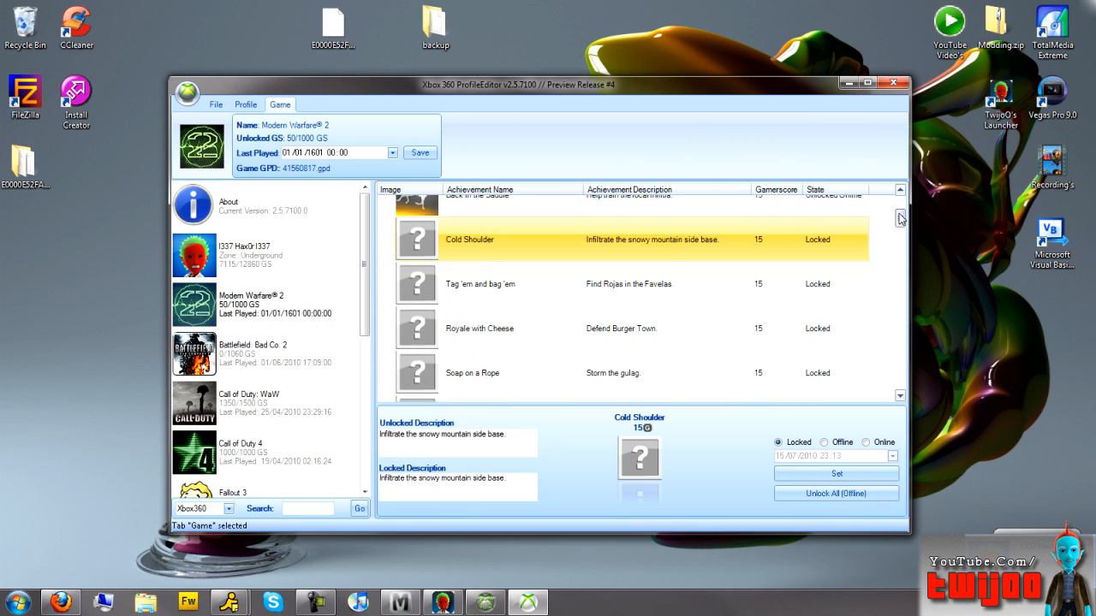
scroll(up, 3)
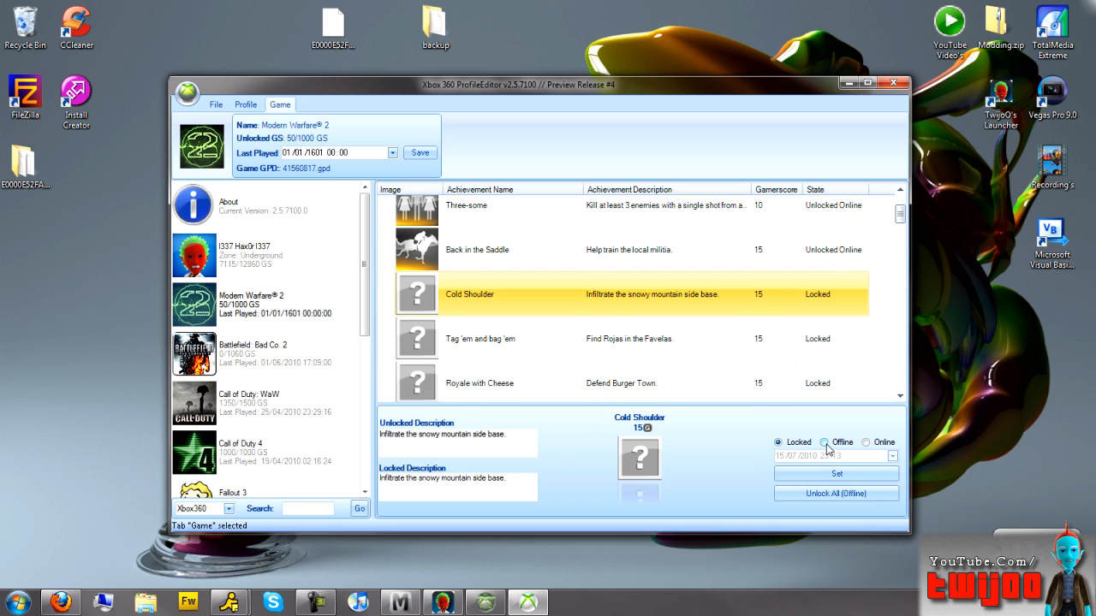
click(867, 442)
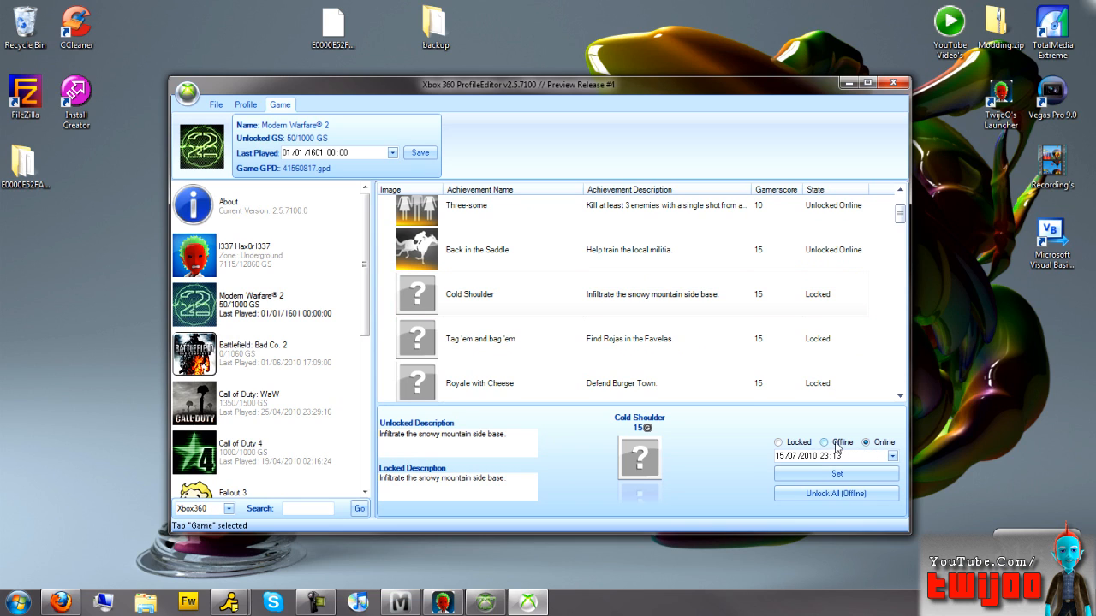
click(824, 441)
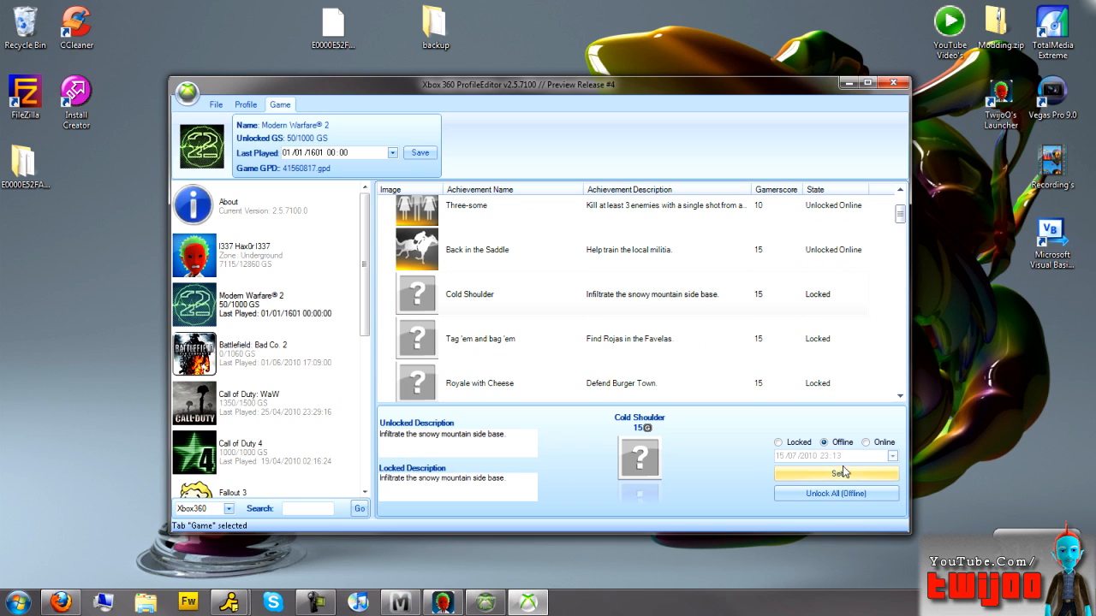
click(867, 442)
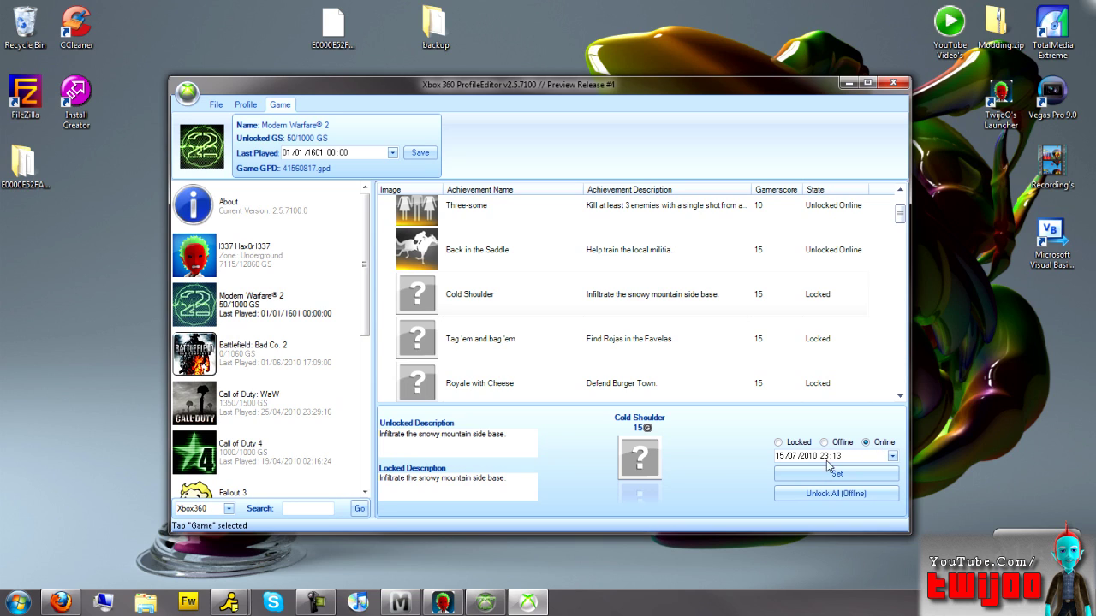
click(894, 441)
text(07)
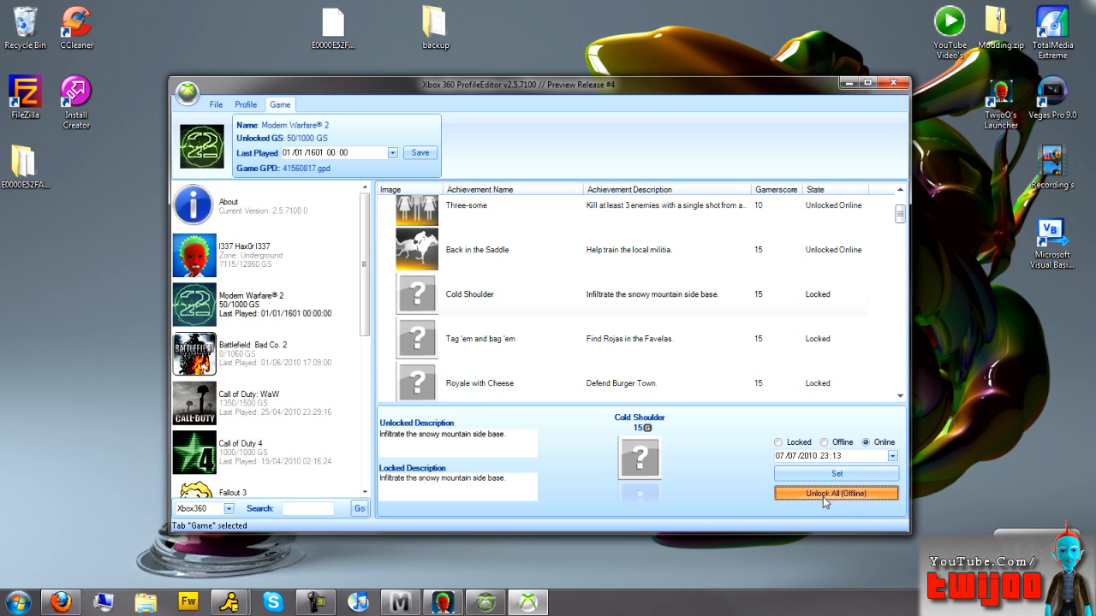
Unlock all Modern Warfare 2 achievements offline, raising the reorder warning.
click(836, 493)
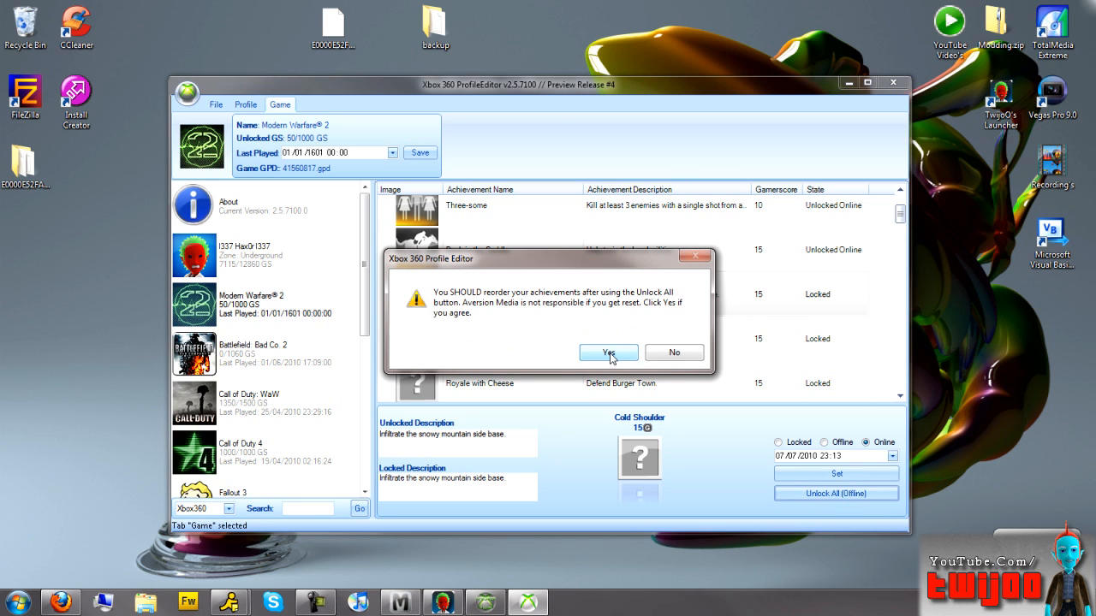
Accept the warning so every achievement unlocks offline, then sort the game list by Name.
click(608, 352)
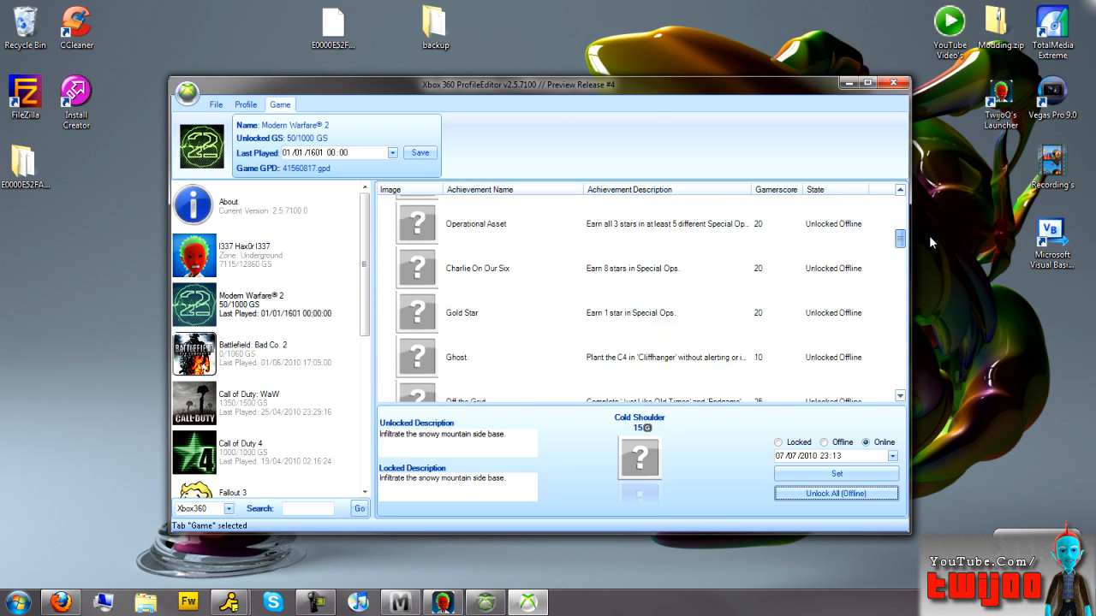
scroll(down, 3)
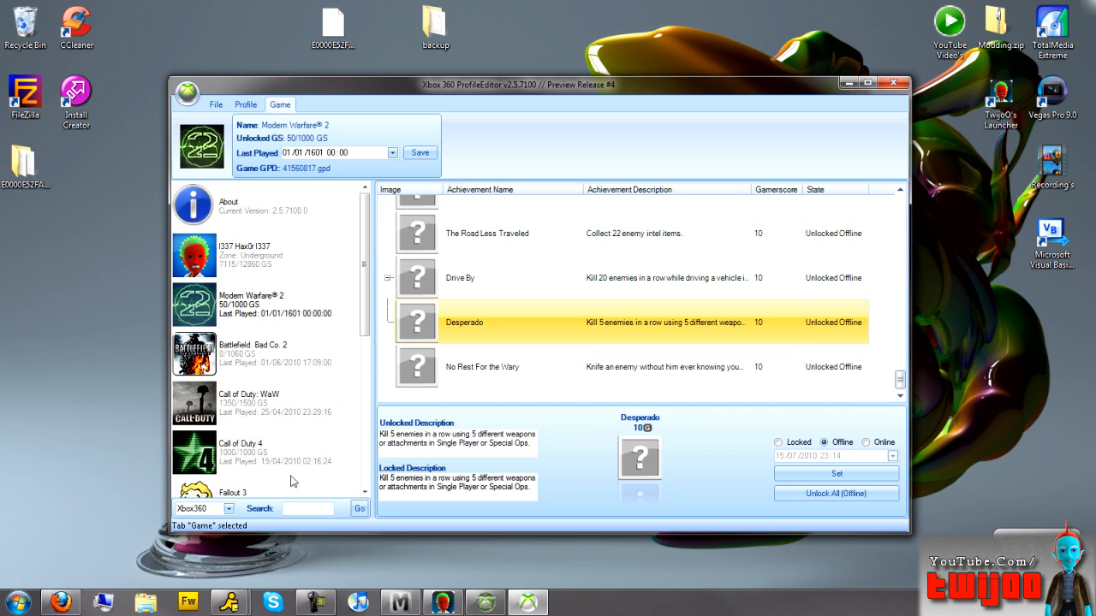
click(230, 509)
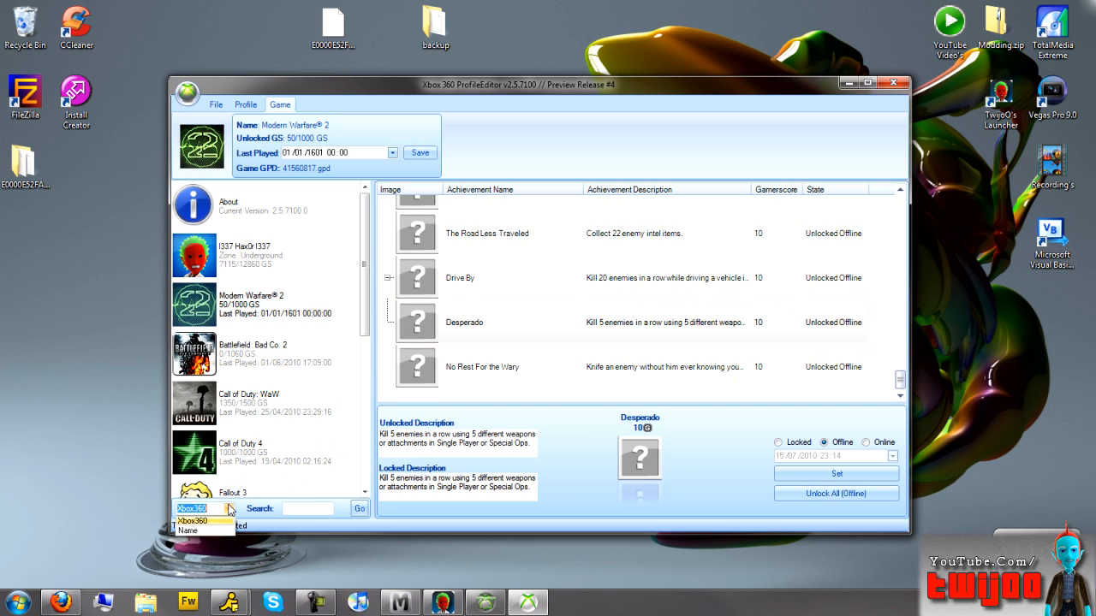
click(247, 104)
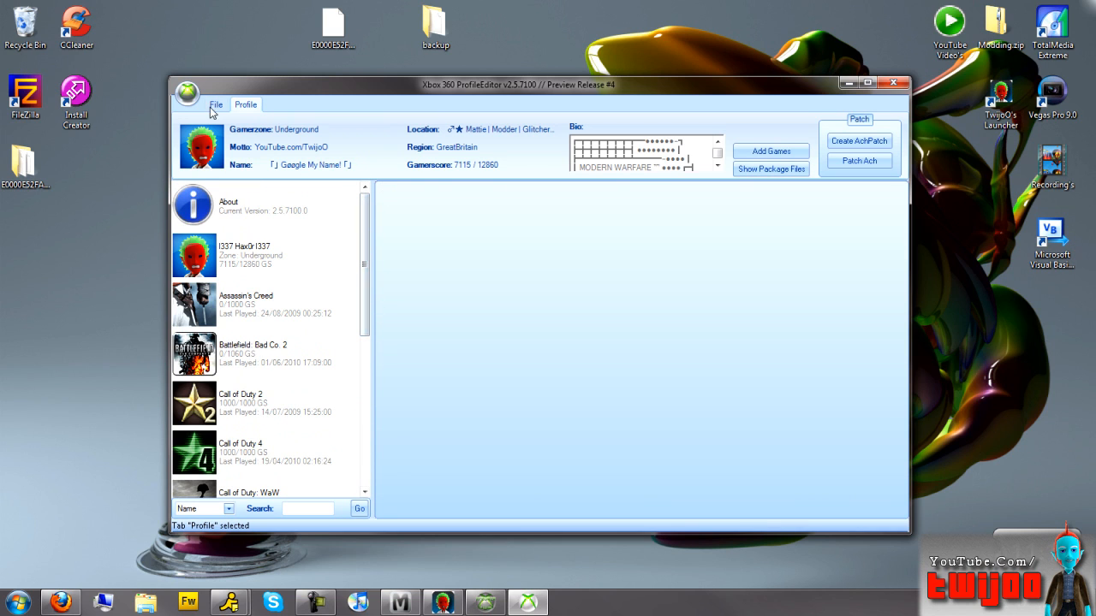
mouse_move(243, 392)
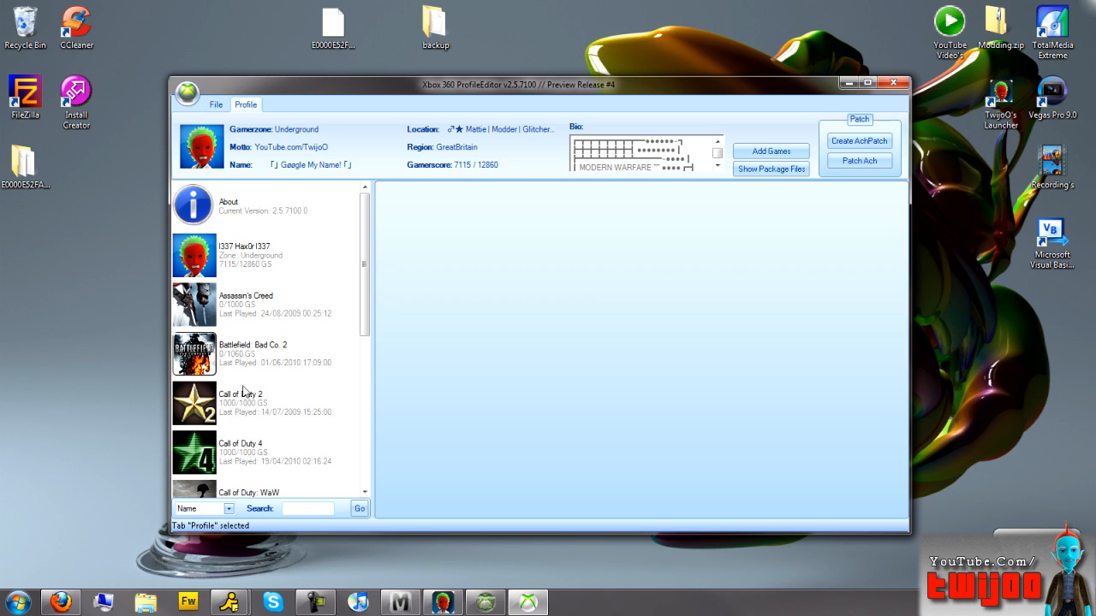
Save the edited profile with Modern Warfare 2 at 1000/1000 and close it.
click(215, 105)
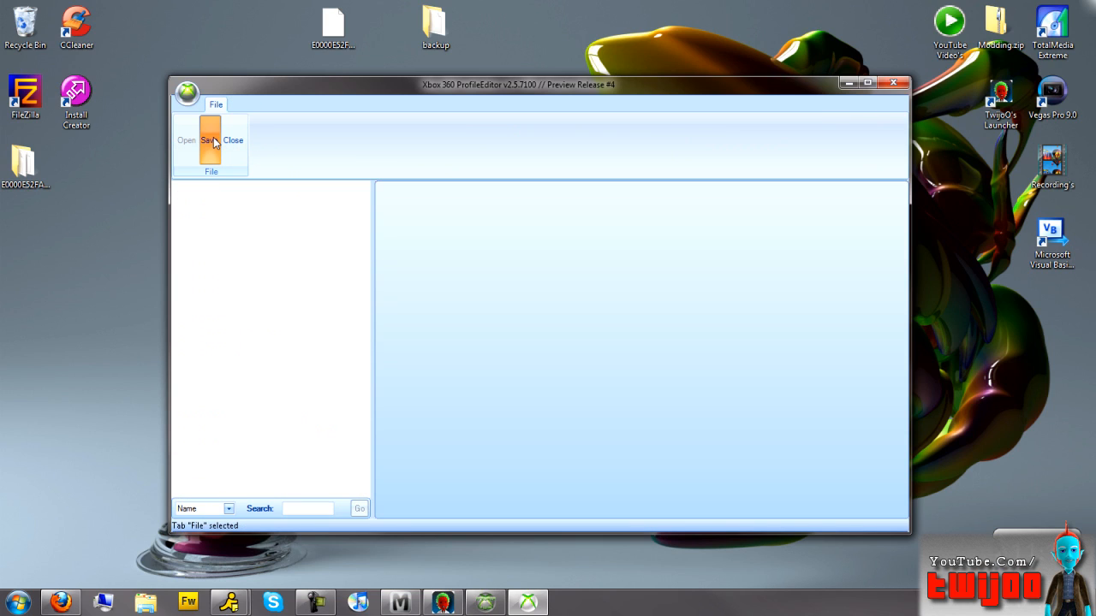
click(185, 141)
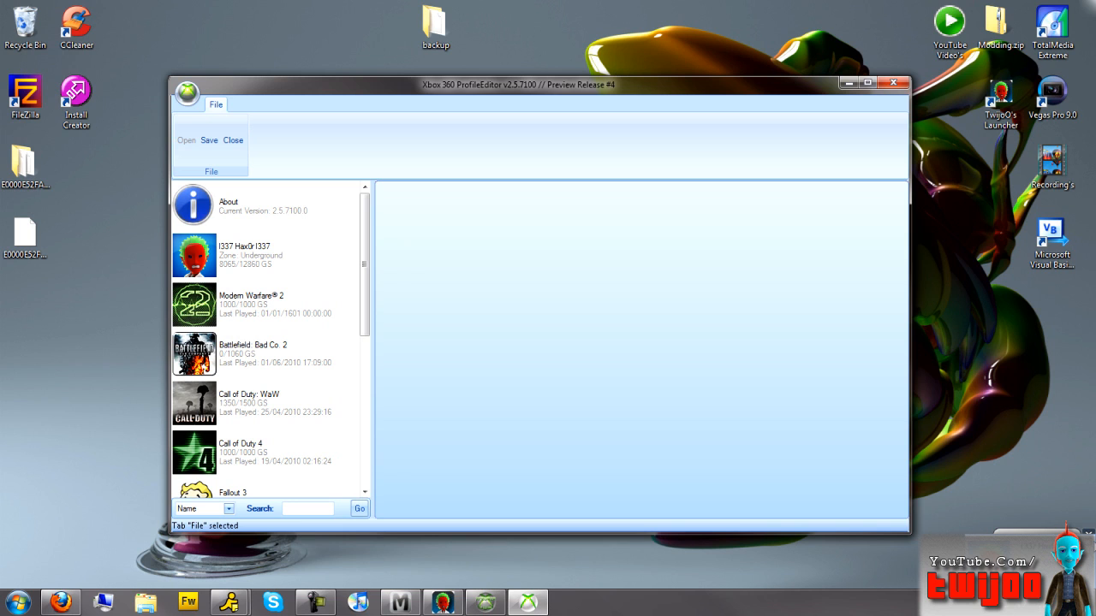
click(894, 82)
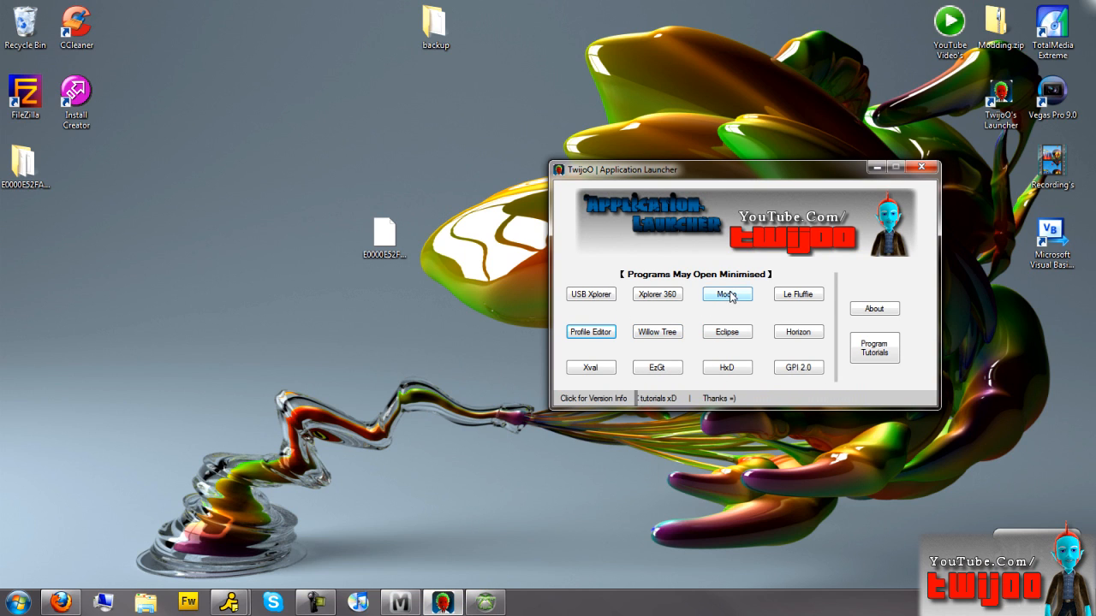
Launch Modio, rehash and resign the profile, close it and exit Modio.
click(726, 294)
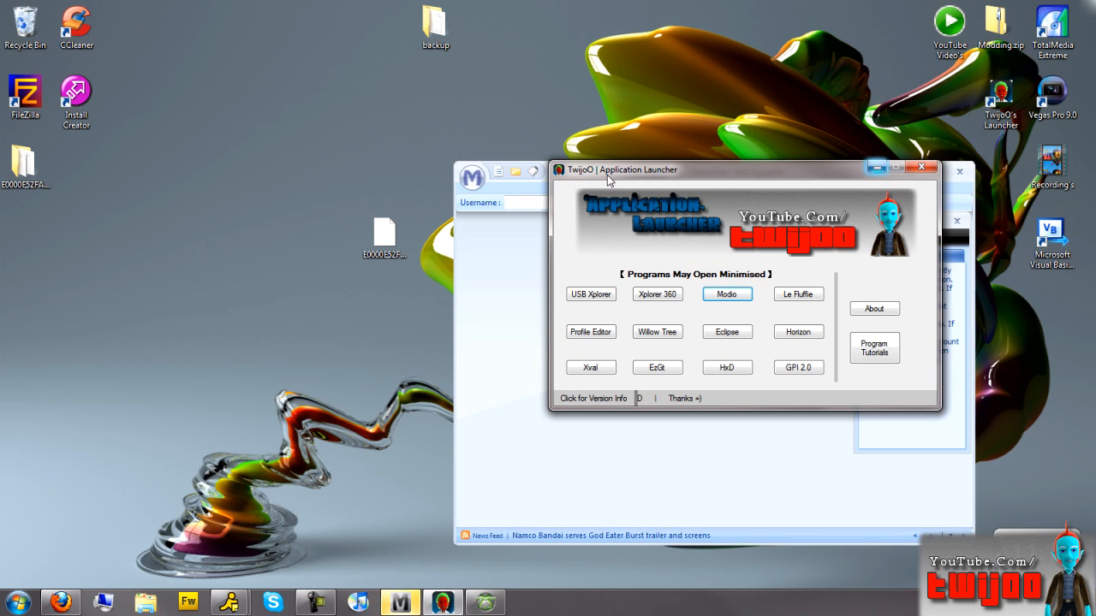
click(726, 294)
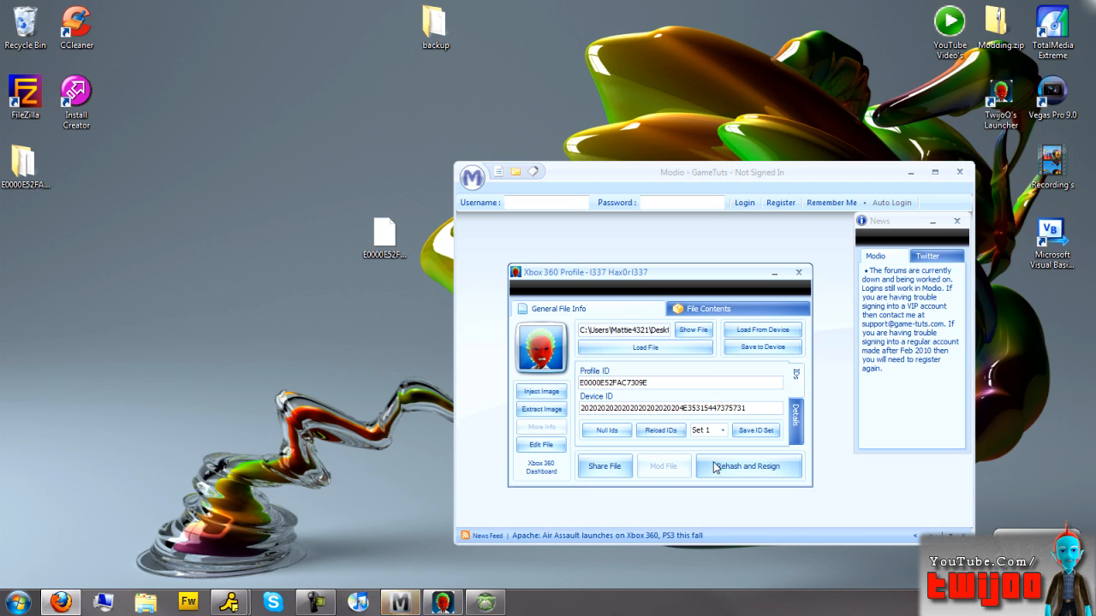
click(747, 466)
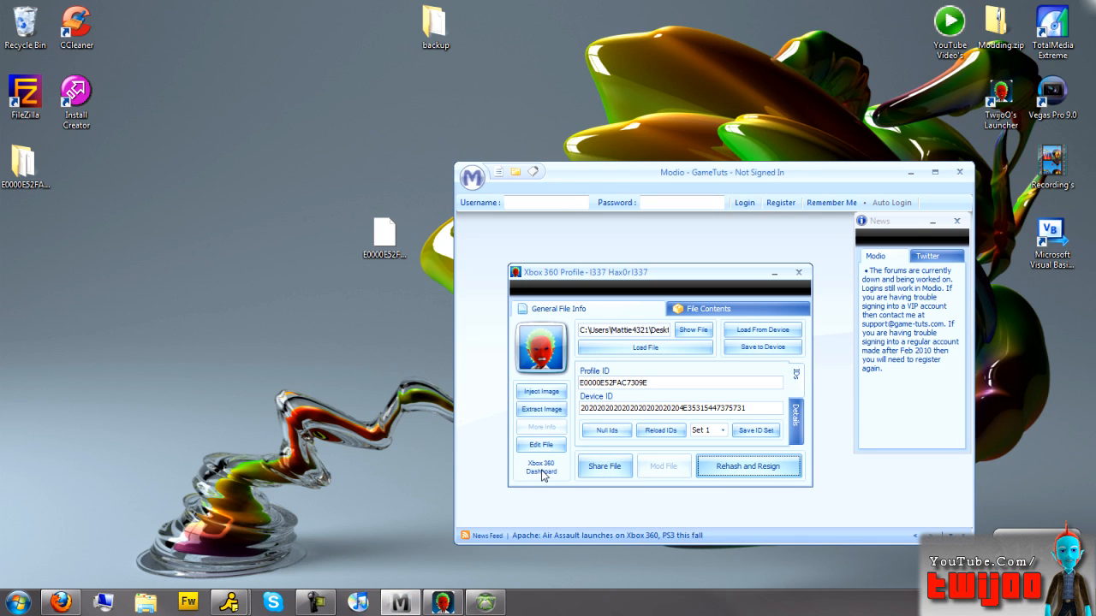
click(798, 272)
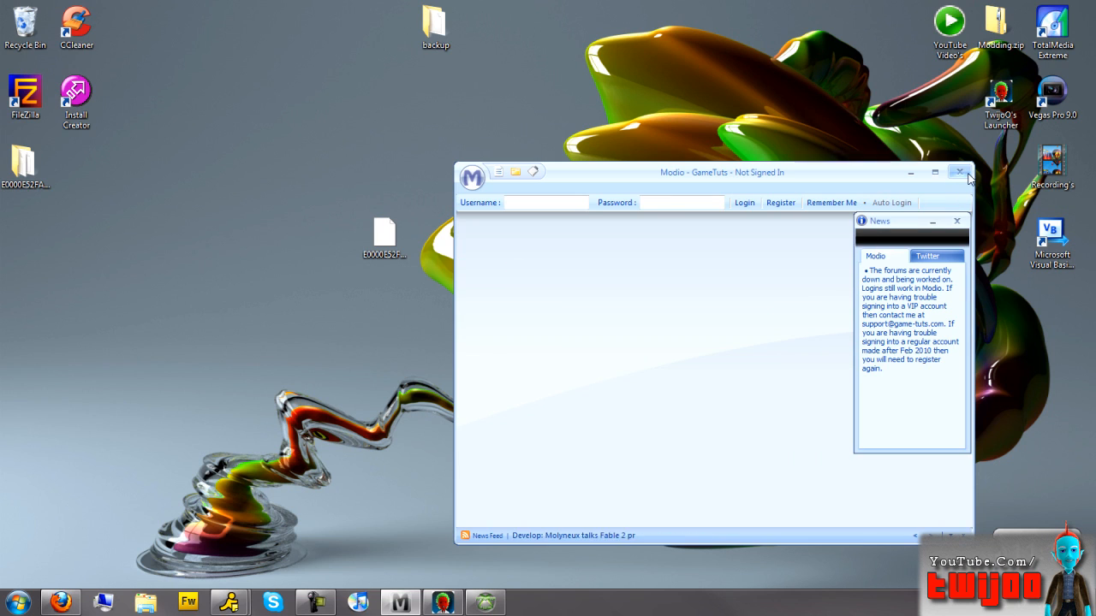
click(958, 171)
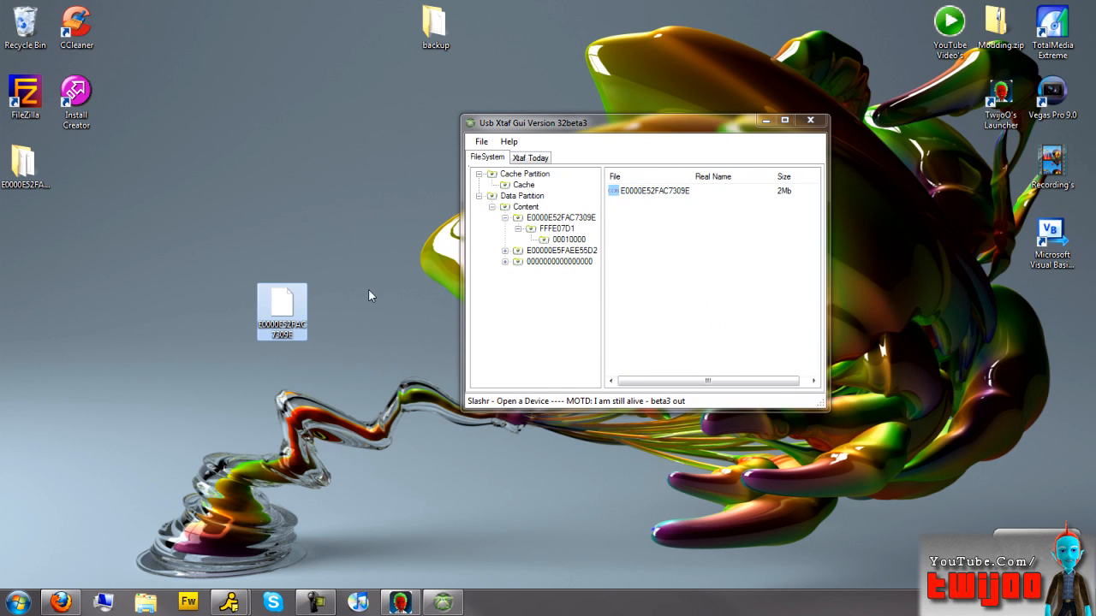
Delete the old E0000E52FAC7309E from the drive so the resigned file replaces it, then move the window back.
right_click(654, 190)
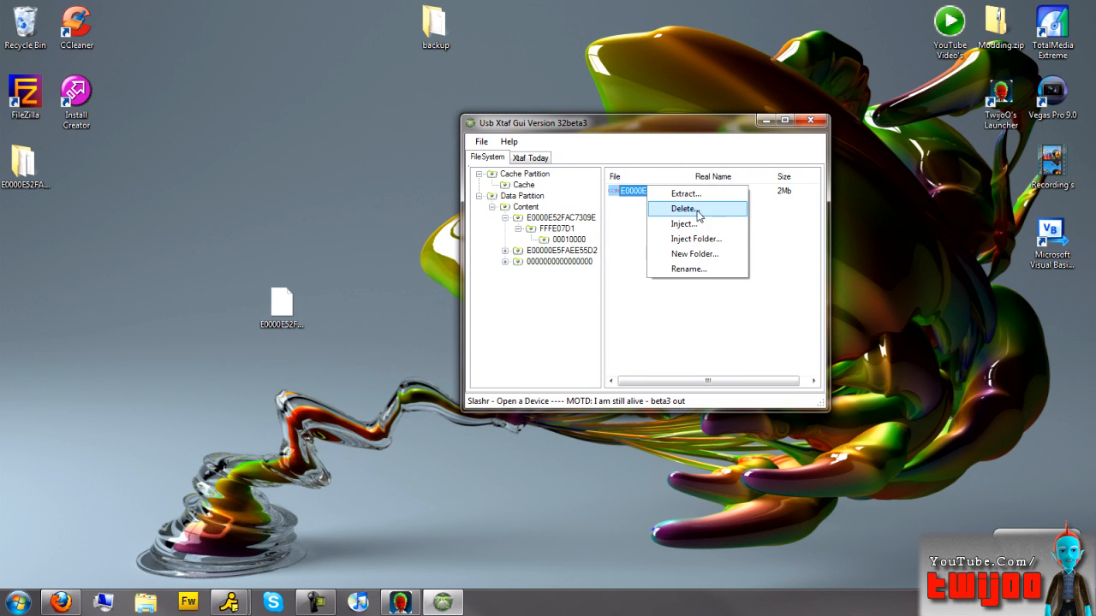
click(685, 191)
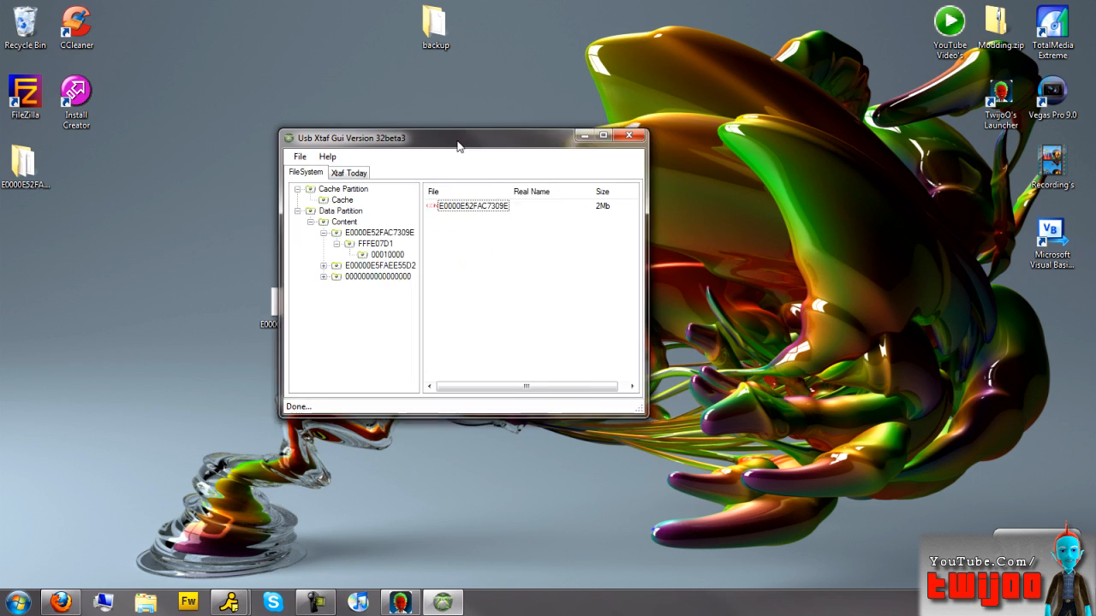
drag(459, 137, 627, 137)
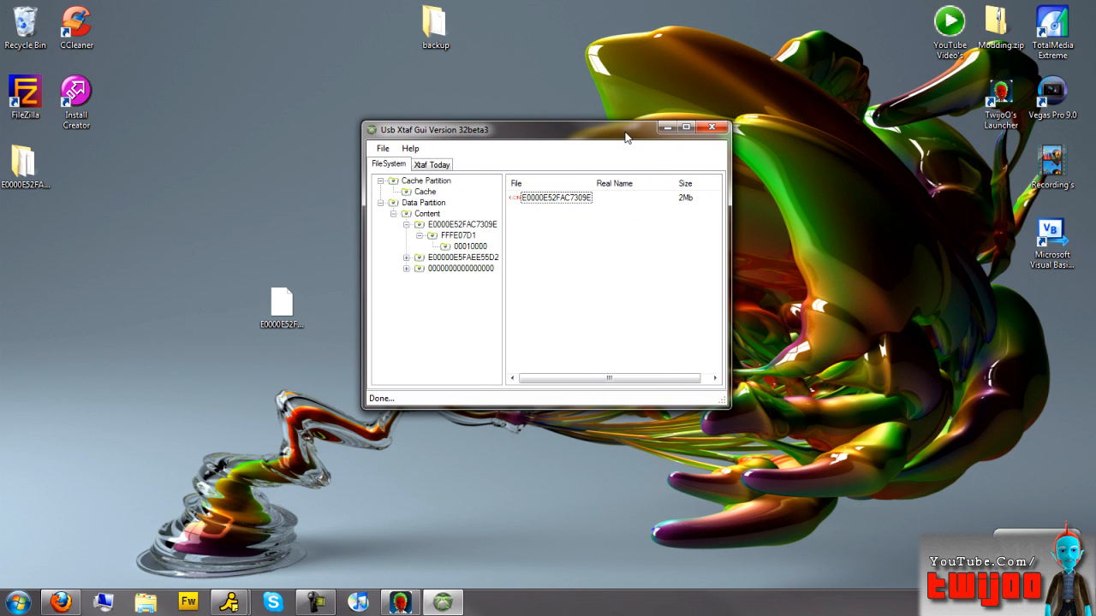